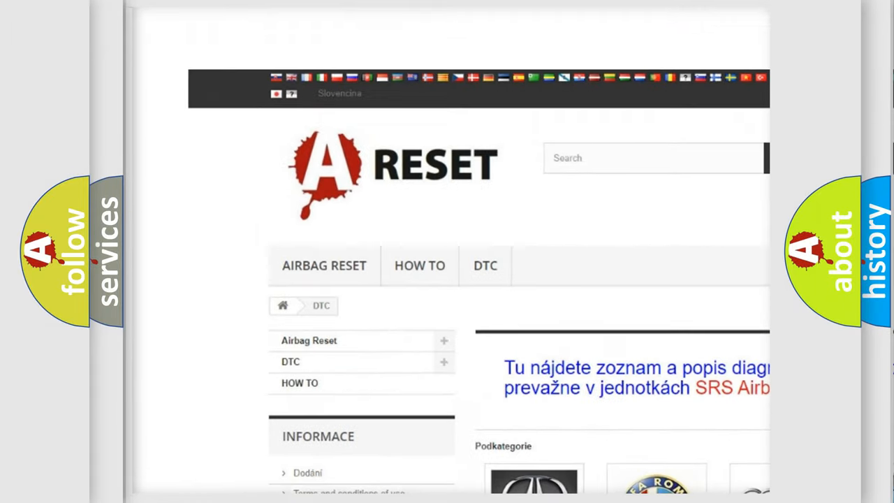
Open the FIAT DTC tile and browse its code subcategories from B000111 onward.
{"action": "scroll", "scroll_direction": "down", "scroll_amount": 3}
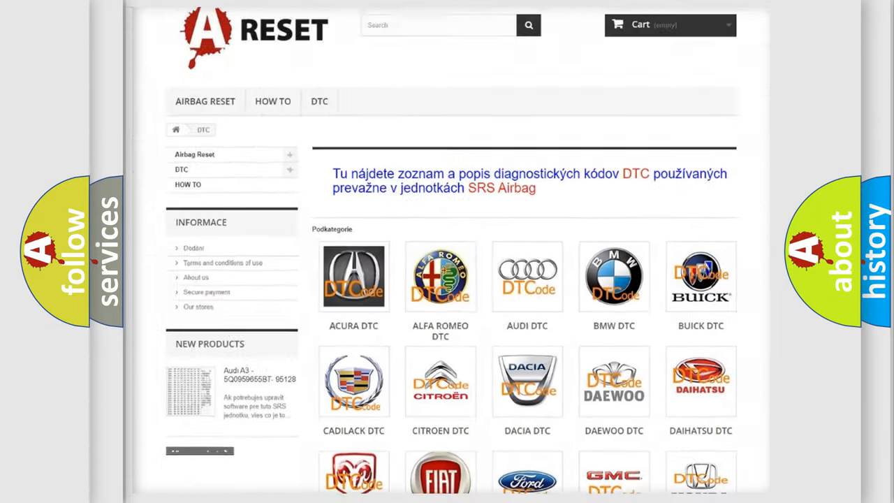
{"action": "scroll", "scroll_direction": "down", "scroll_amount": 3}
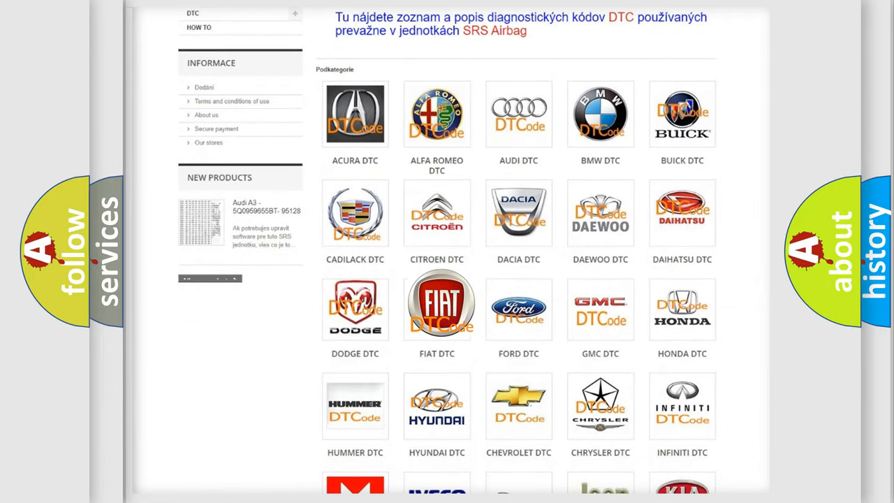
{"action": "left_click", "coordinate": [437, 307]}
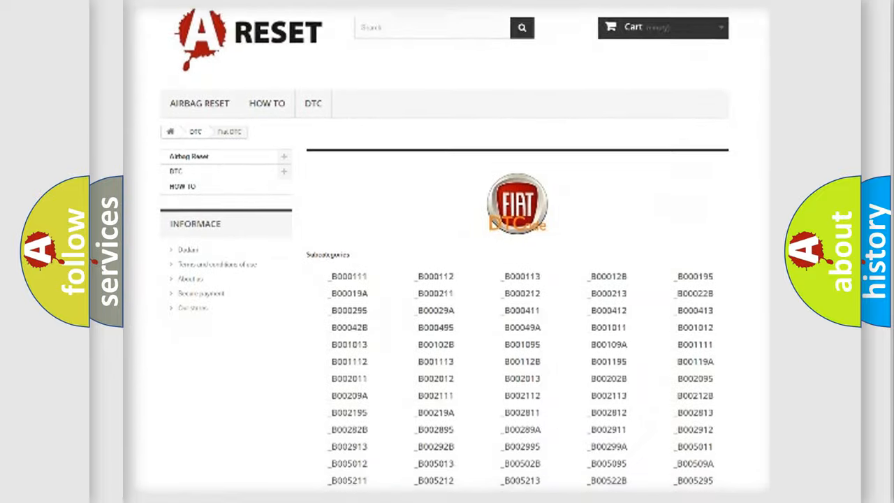
{"action": "scroll", "scroll_direction": "down", "scroll_amount": 3}
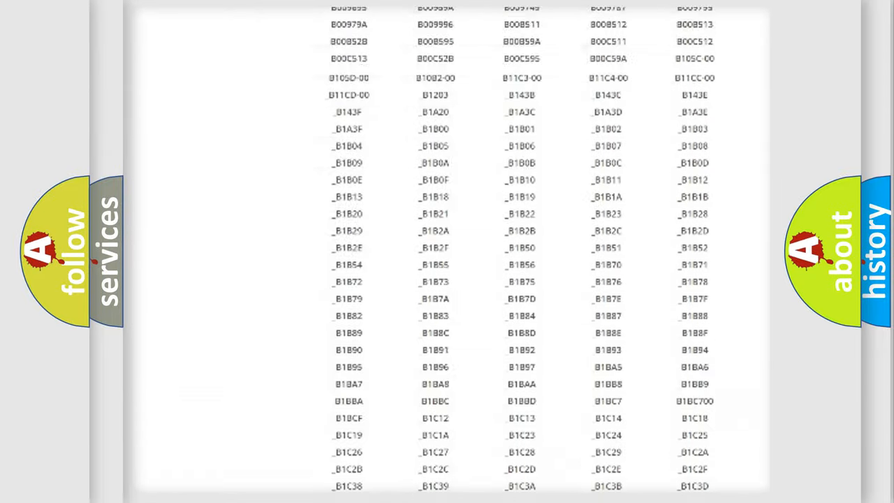
{"action": "scroll", "scroll_direction": "up", "scroll_amount": 3}
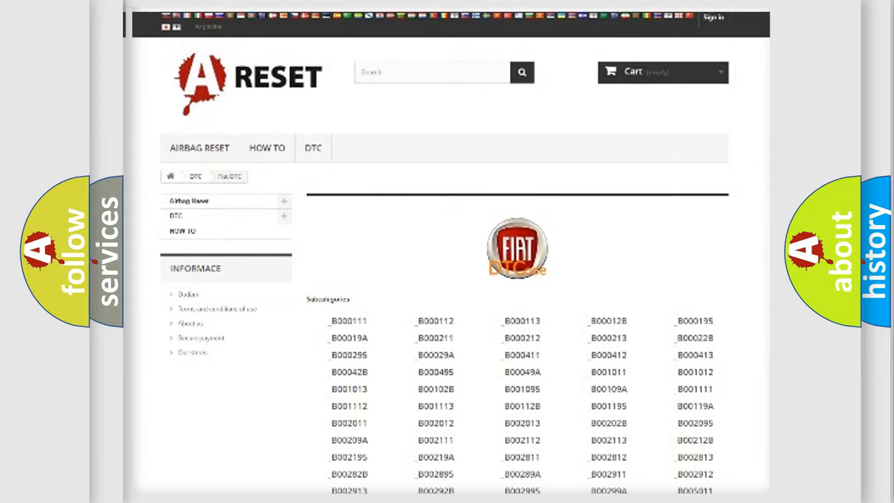